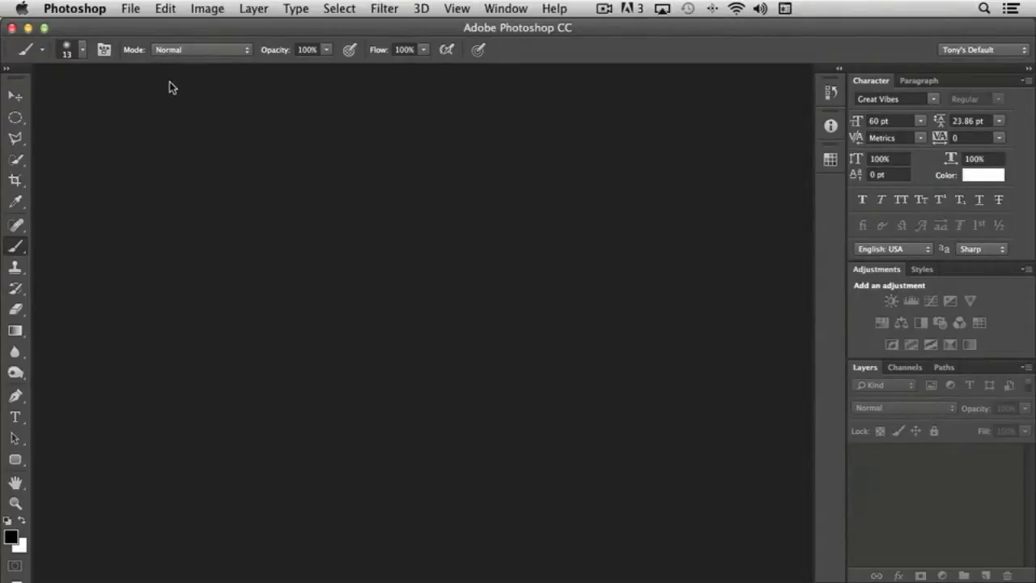
pyautogui.moveTo(149, 39)
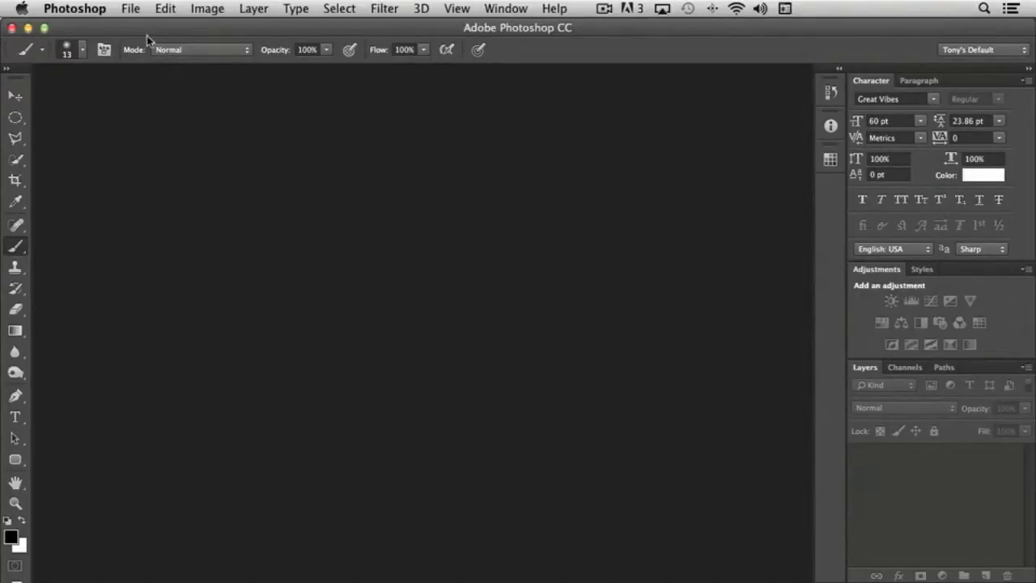
# - Open 0R0A9170.jpg, the windmill sunset photo, from the PS Docs folder via File > Open
pyautogui.click(129, 8)
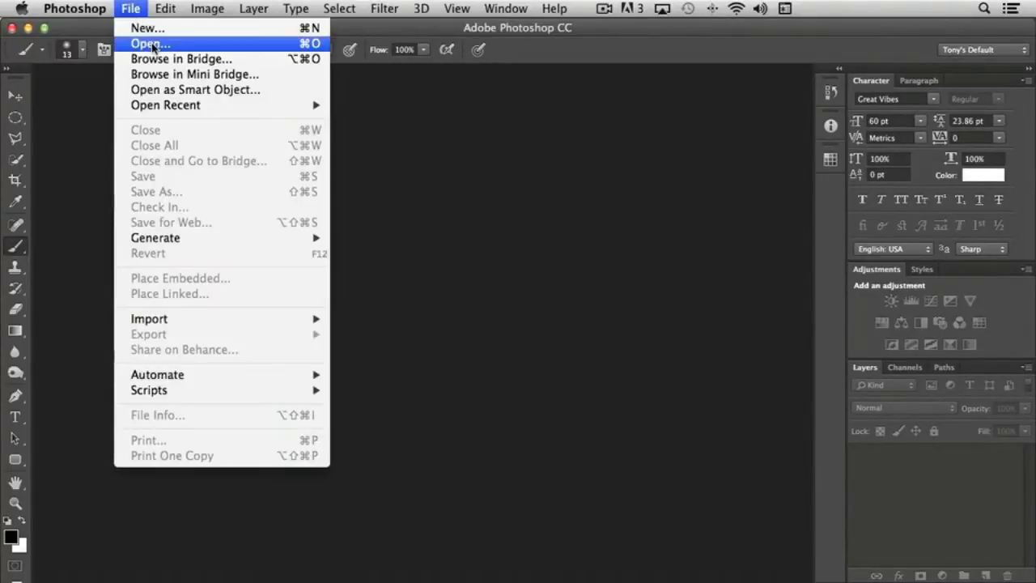
pyautogui.click(149, 44)
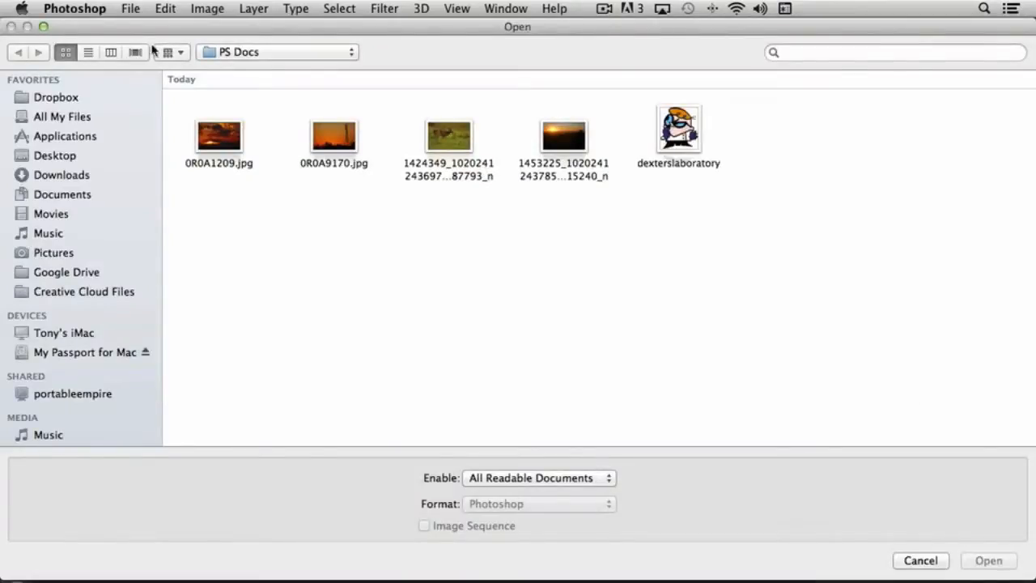
pyautogui.moveTo(223, 187)
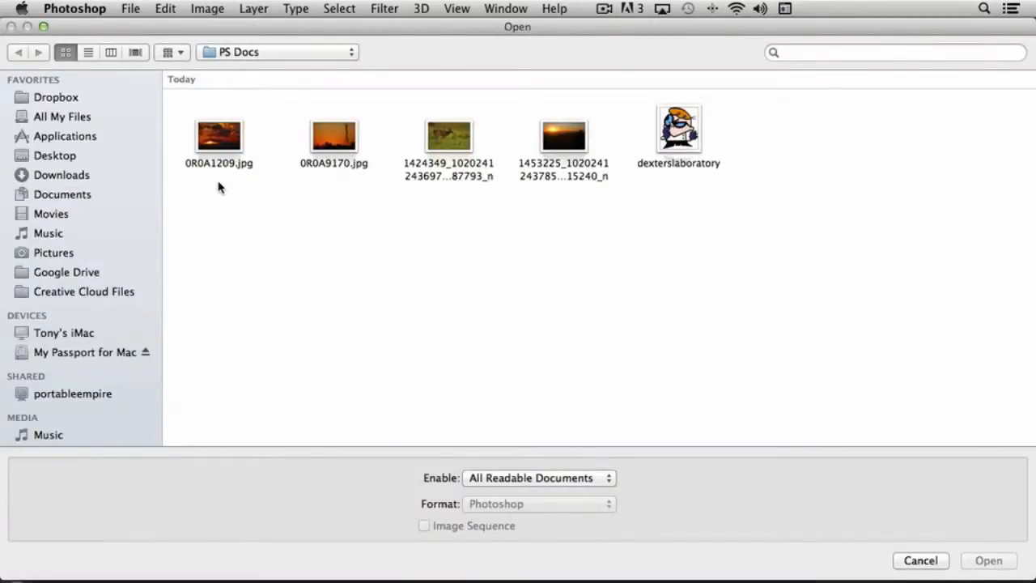
pyautogui.moveTo(314, 220)
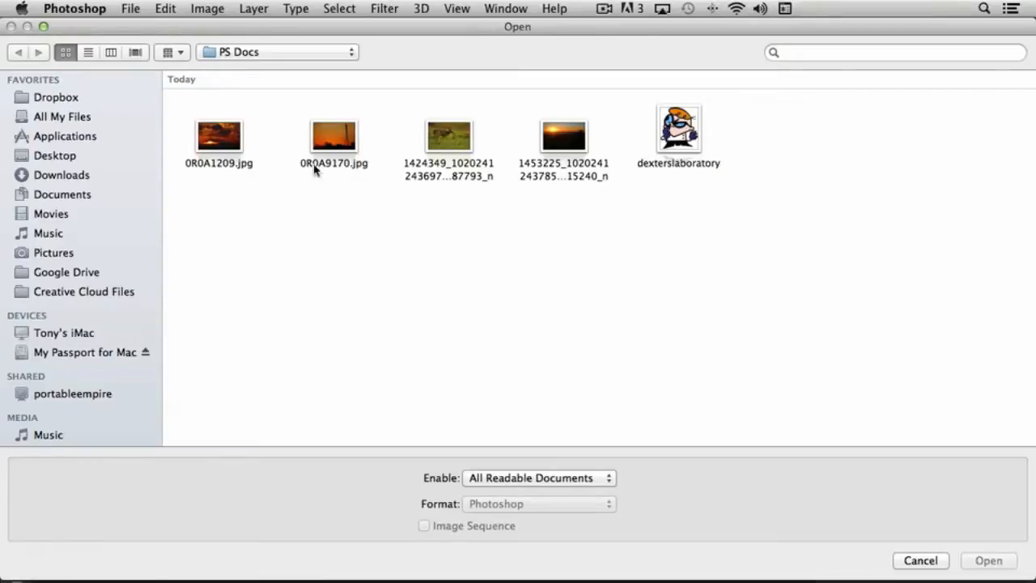
pyautogui.moveTo(353, 225)
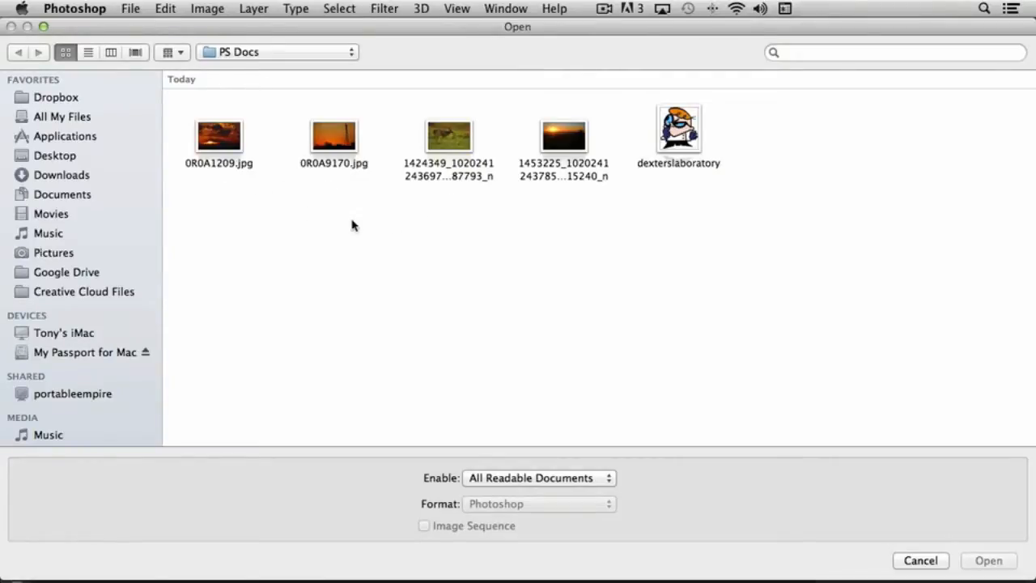
pyautogui.moveTo(333, 143)
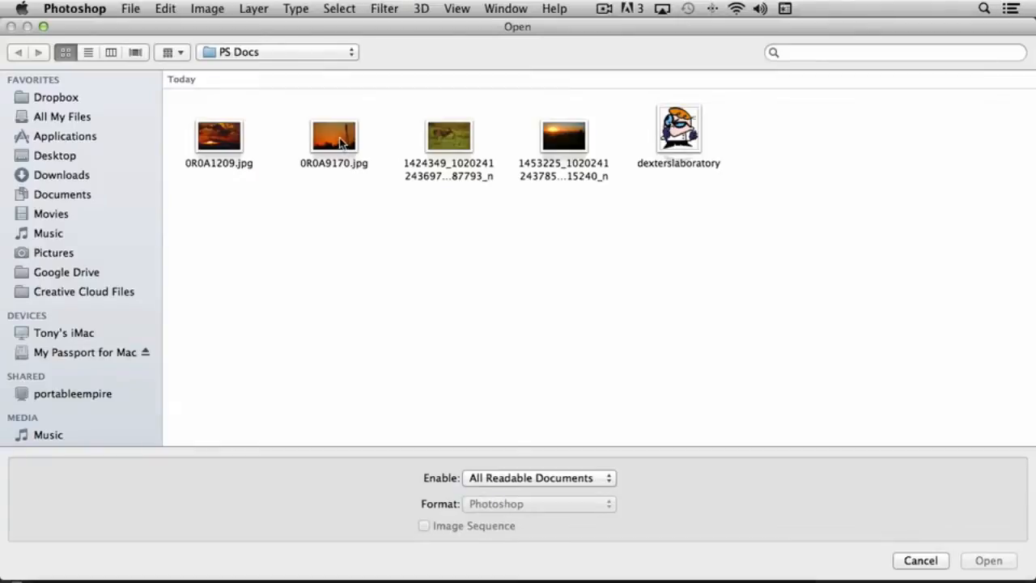
pyautogui.click(333, 135)
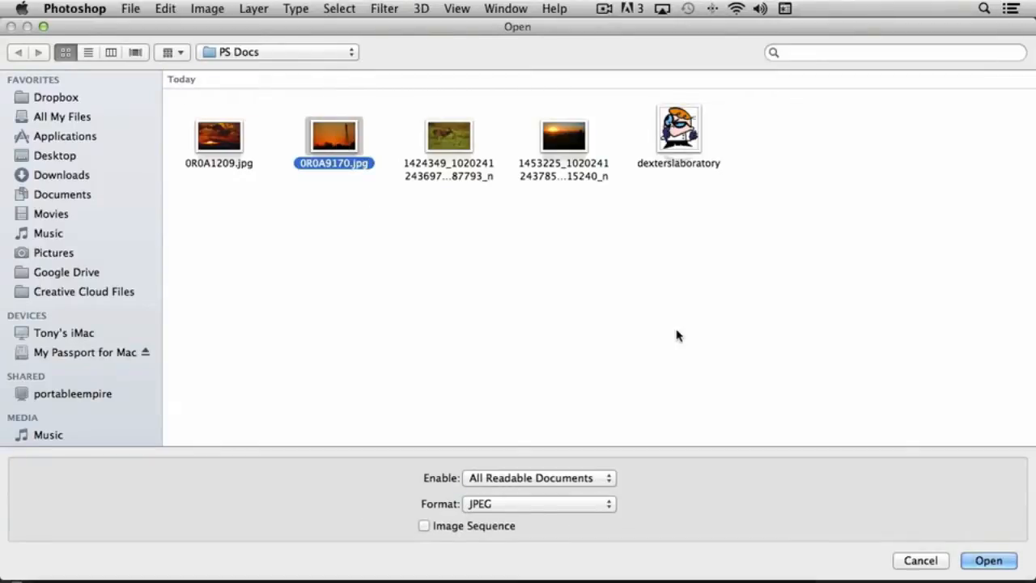
pyautogui.click(987, 560)
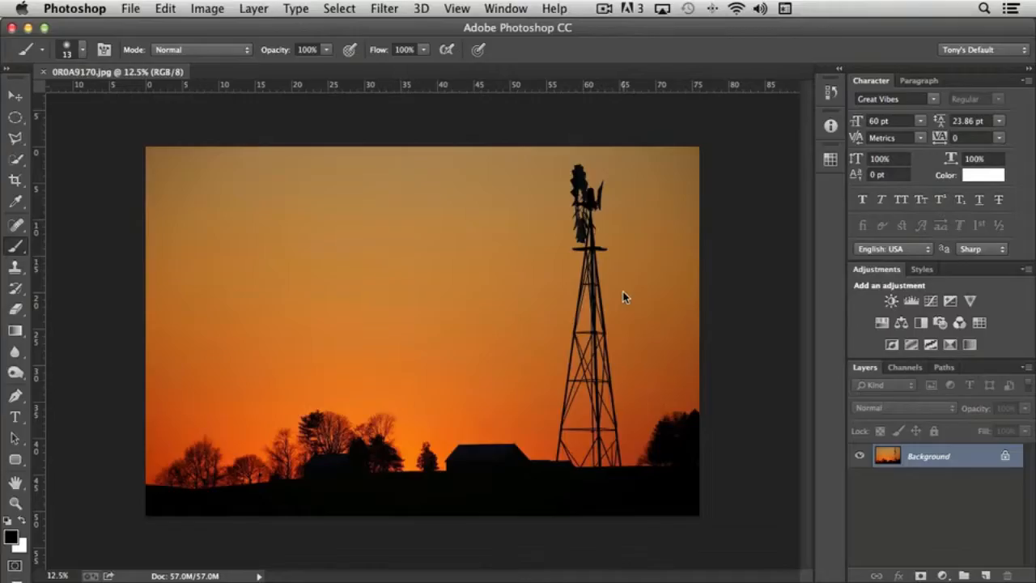
pyautogui.moveTo(547, 324)
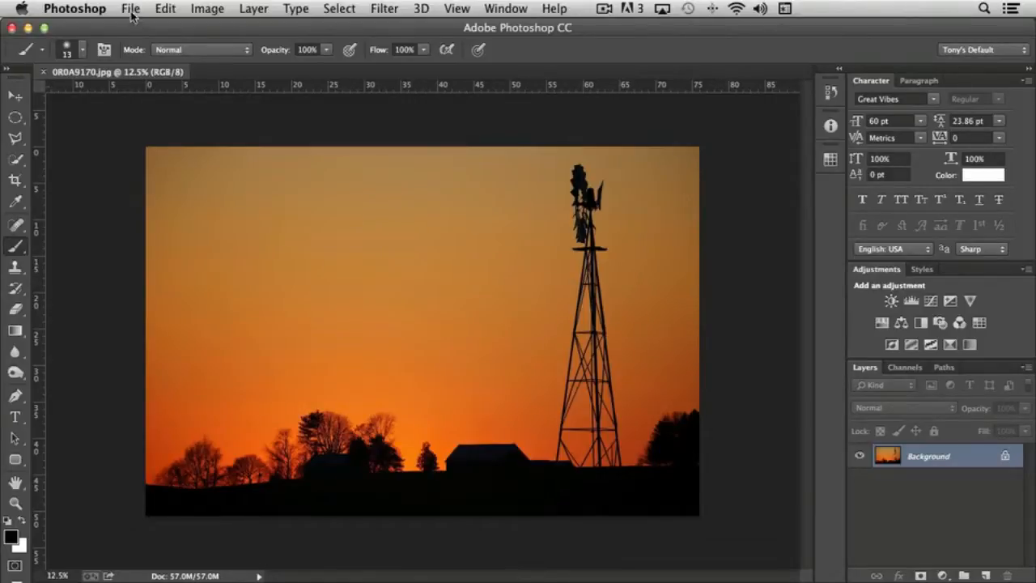
# - Open 0R0A1209.jpg and the dexterslaboratory cartoon image together, the cartoon becoming the active document
pyautogui.click(130, 9)
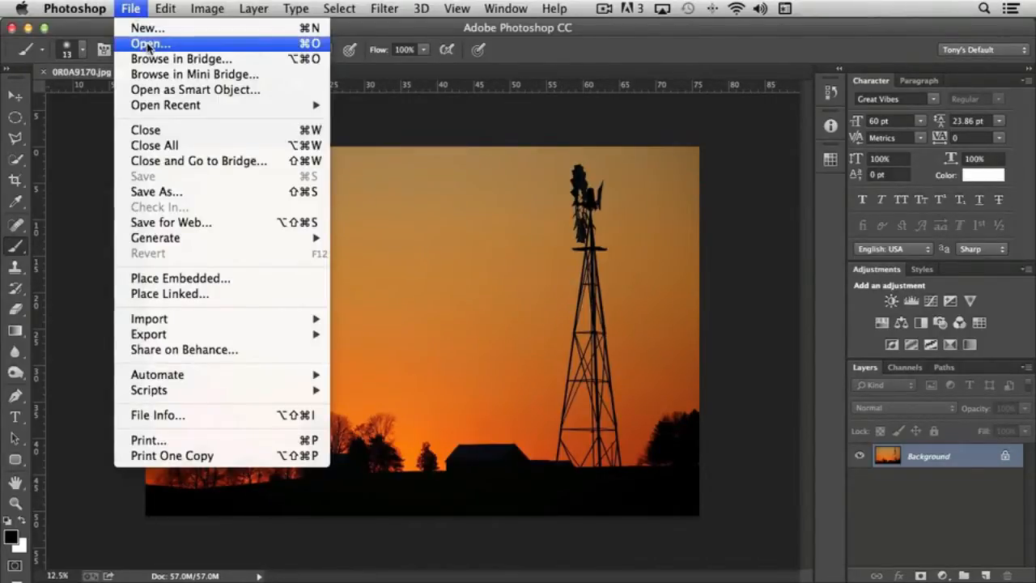
pyautogui.click(149, 42)
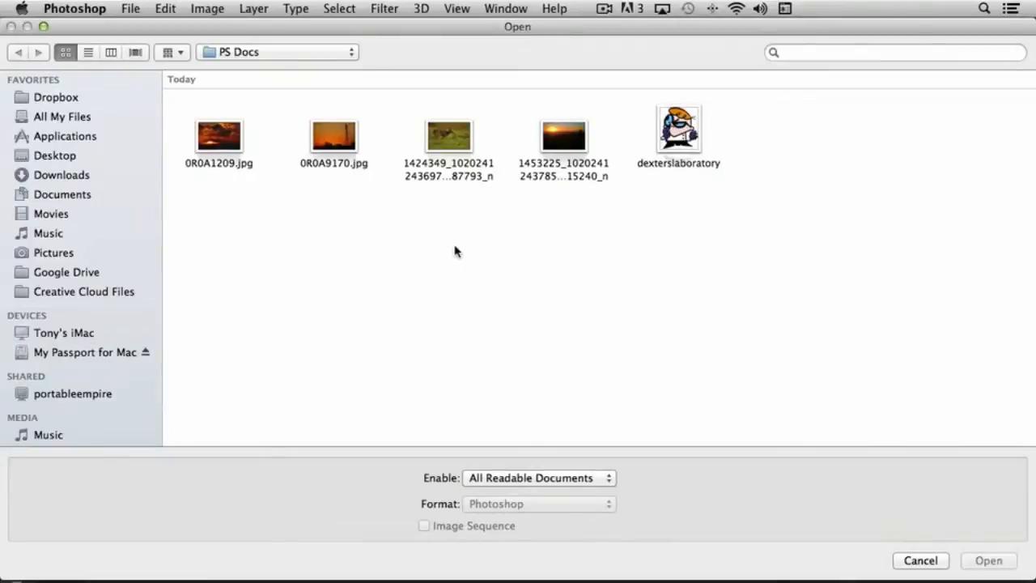
pyautogui.moveTo(453, 246)
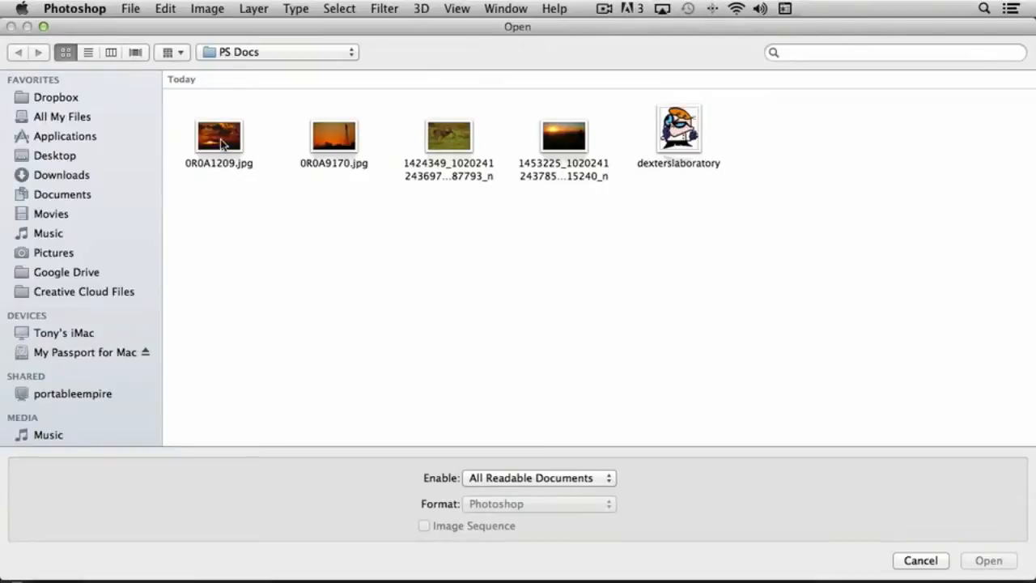
pyautogui.click(218, 136)
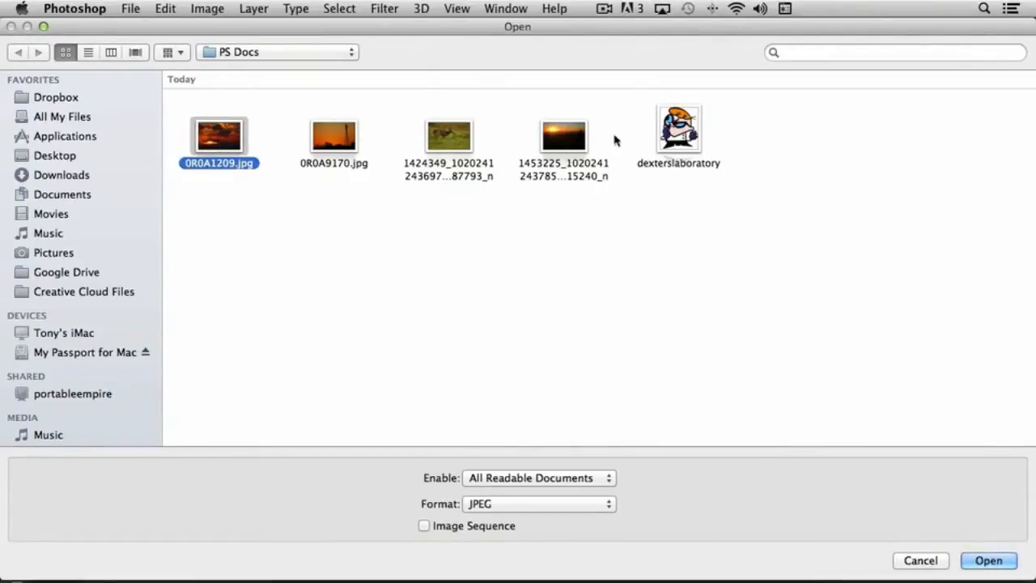
pyautogui.click(678, 133)
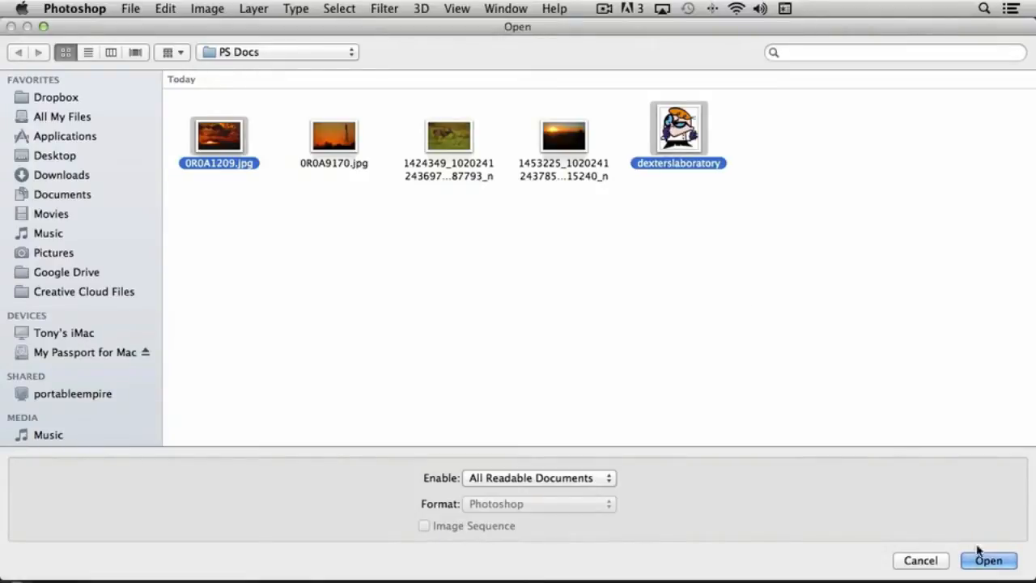
pyautogui.click(987, 560)
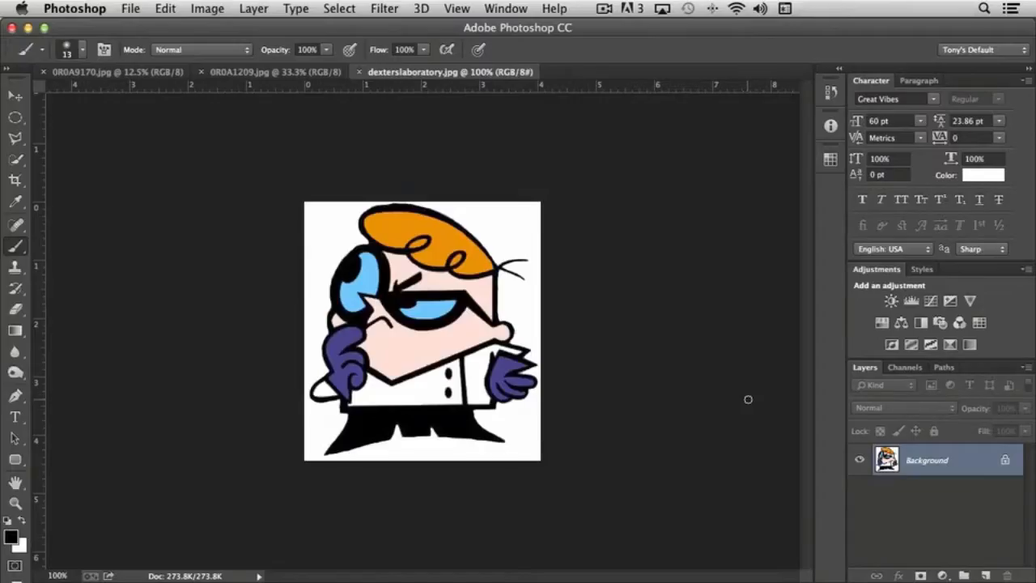
# - Switch document tabs to make 0R0A9170.jpg, the windmill sunset, active again
pyautogui.click(246, 72)
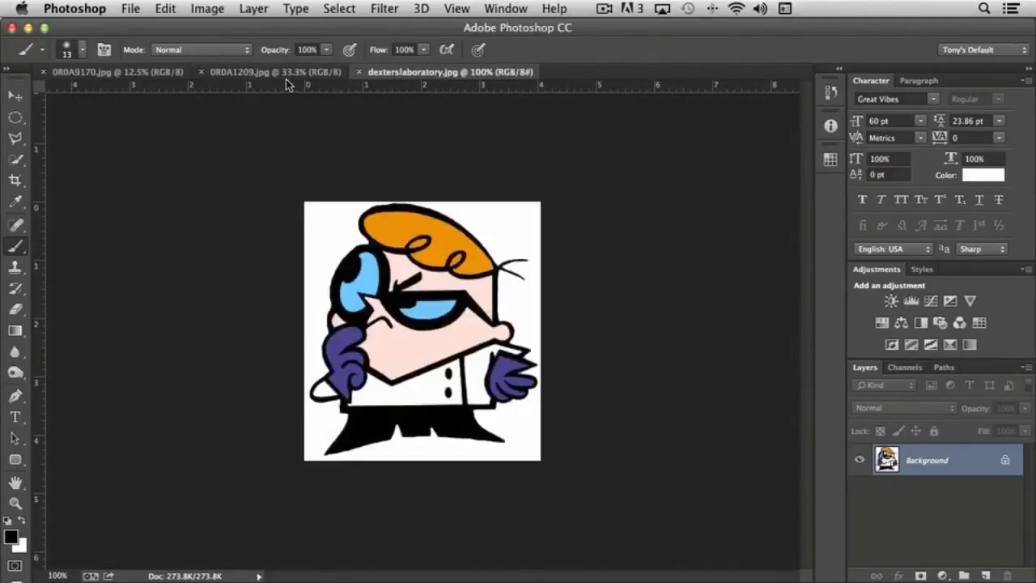
pyautogui.click(97, 71)
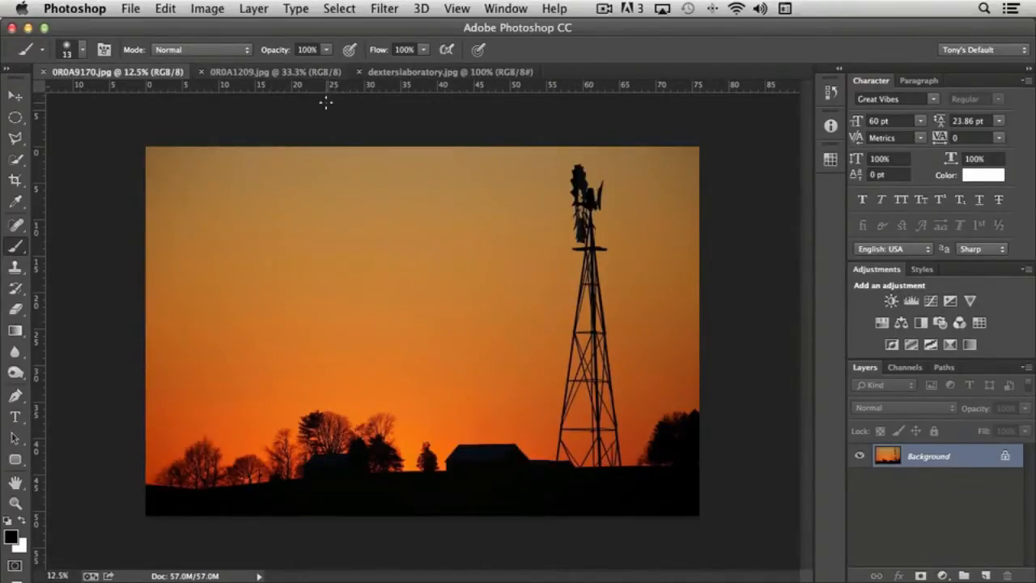
pyautogui.moveTo(284, 126)
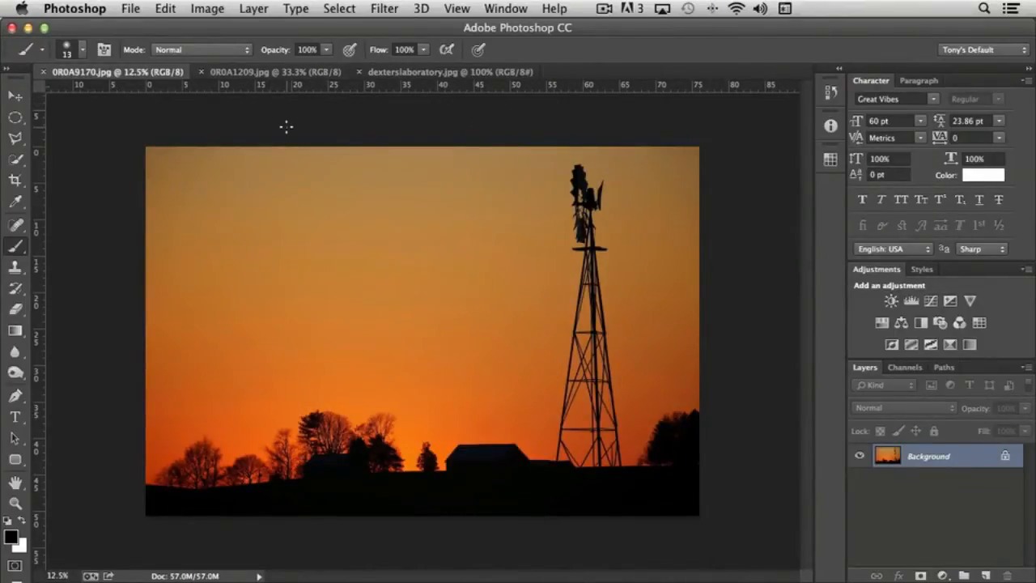